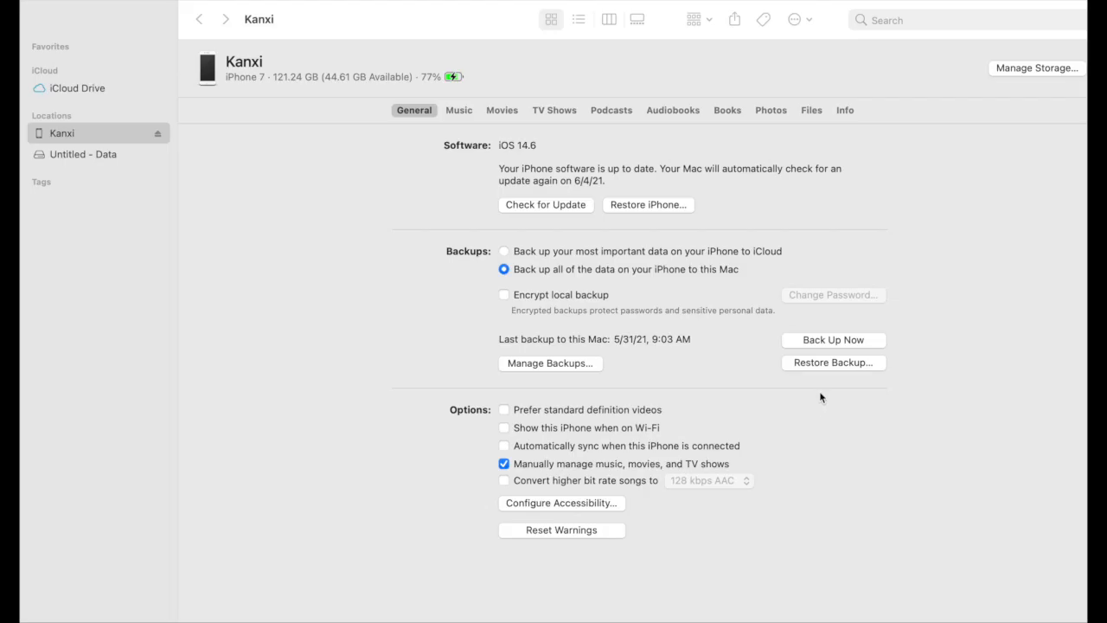
pyautogui.moveTo(758, 365)
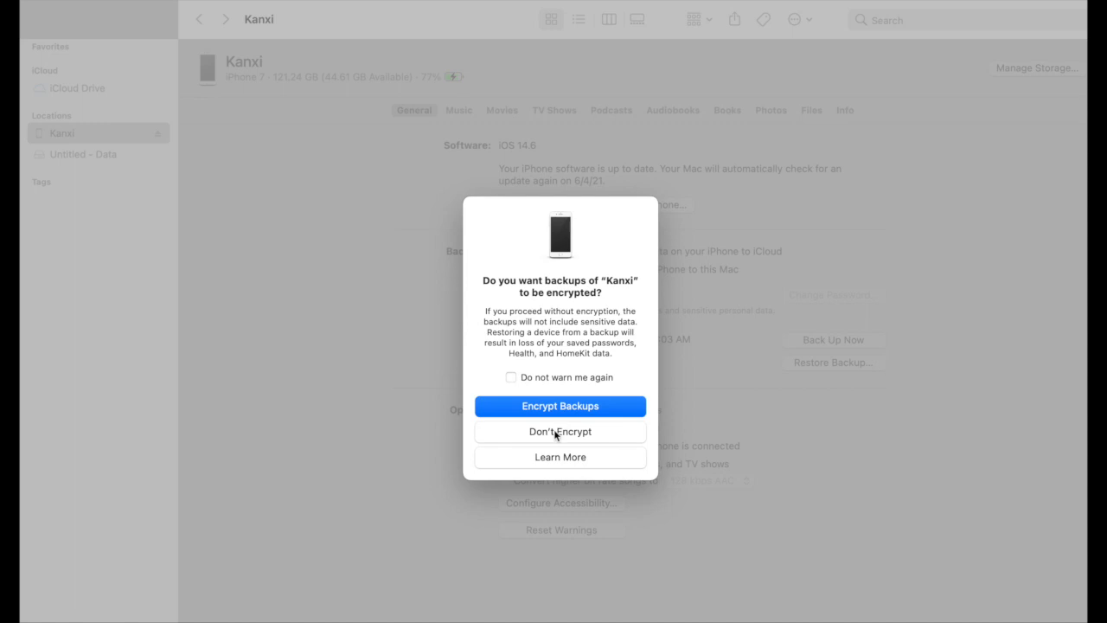
# - Start an unencrypted backup of the iPhone 'Kanxi' to this Mac, choosing Don't Encrypt
pyautogui.click(561, 430)
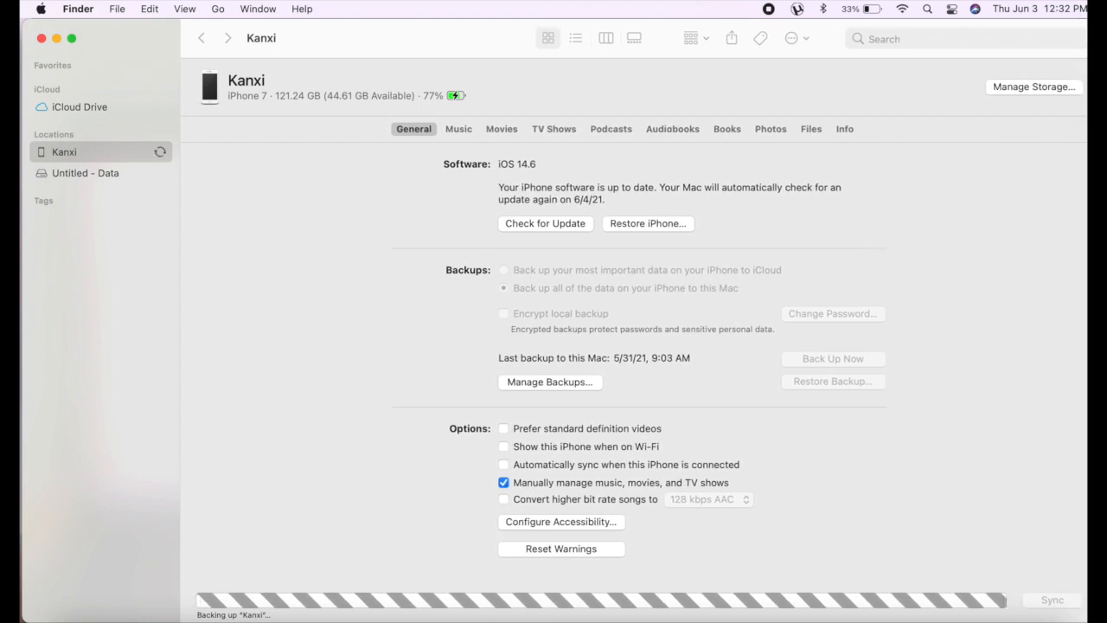
pyautogui.moveTo(707, 602)
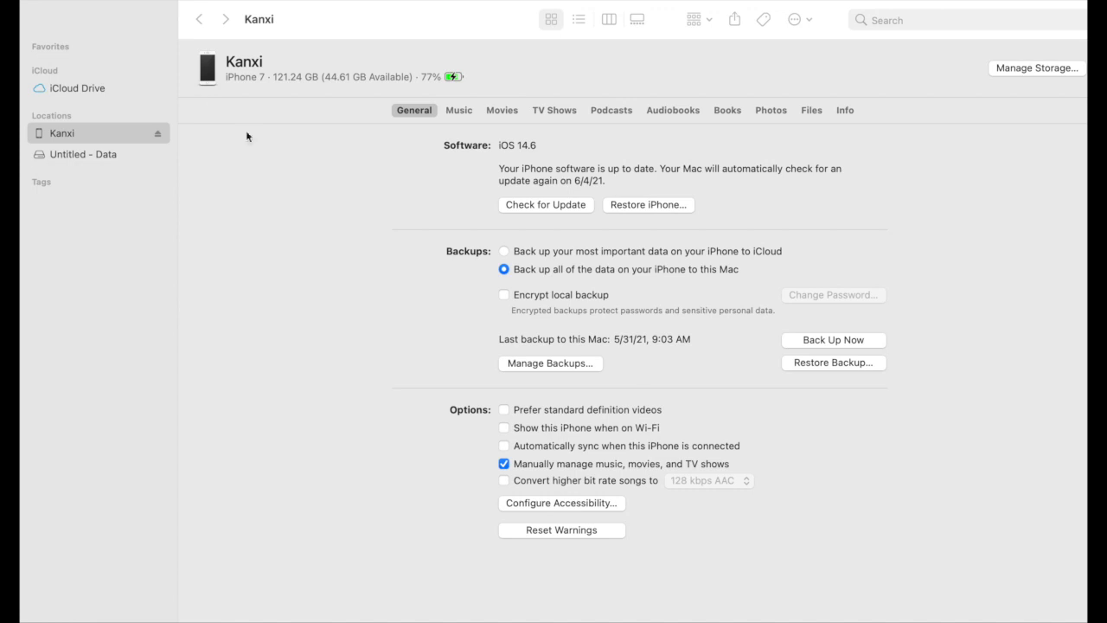
pyautogui.moveTo(643, 311)
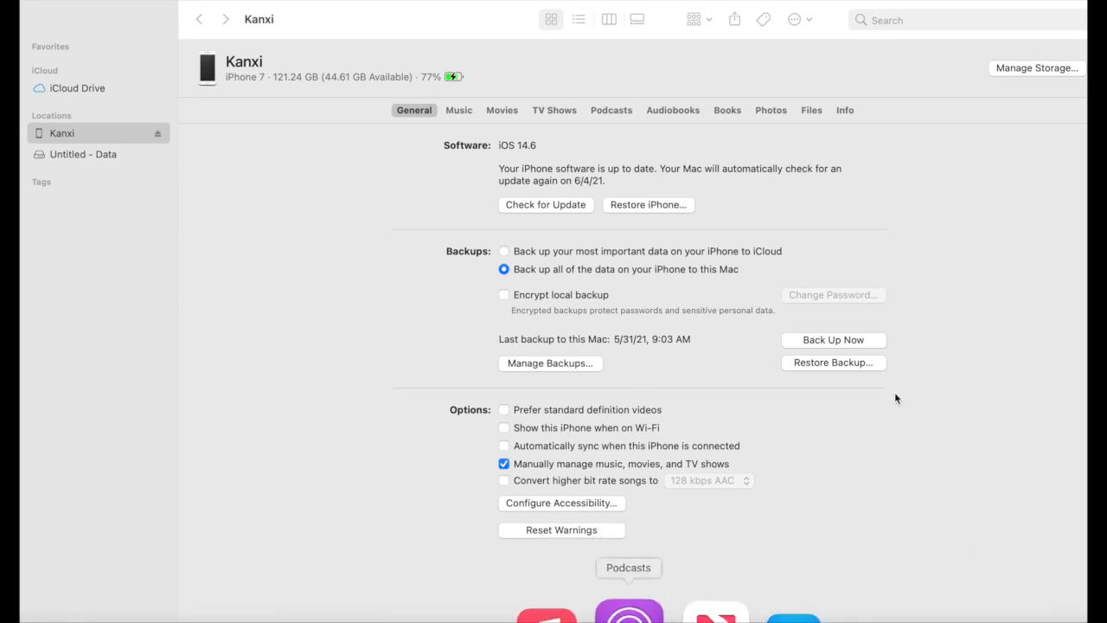
pyautogui.click(833, 363)
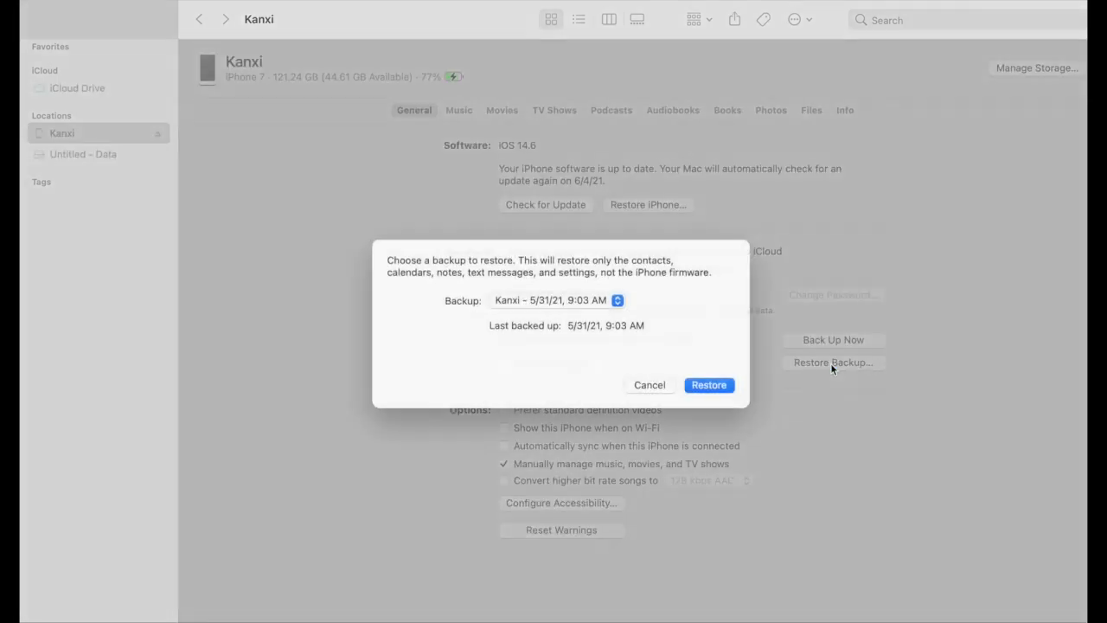
pyautogui.click(557, 301)
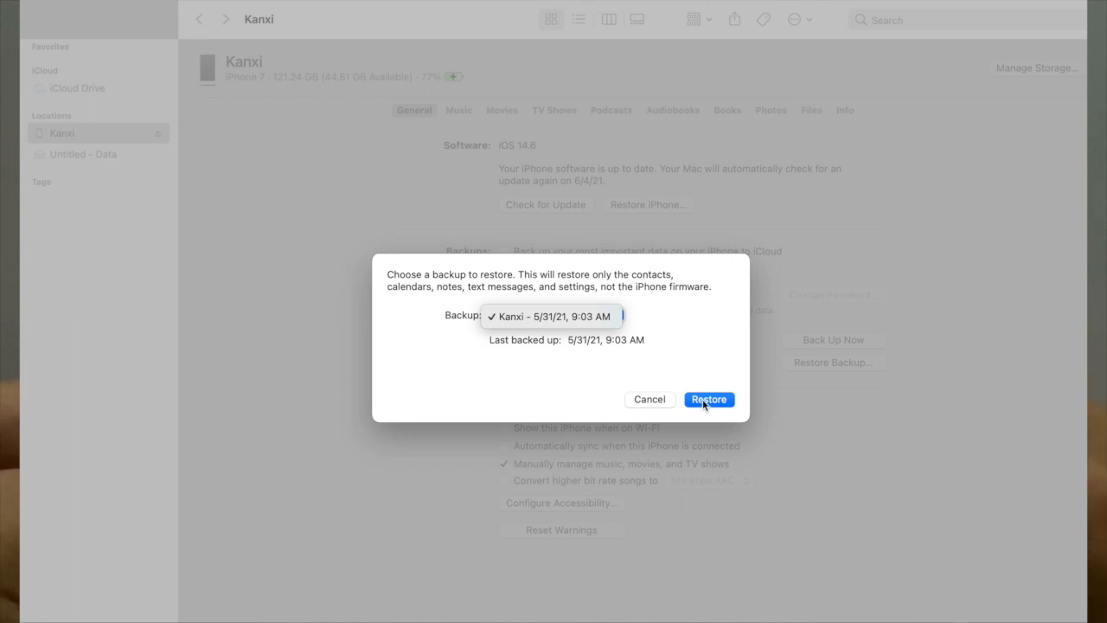
pyautogui.moveTo(664, 399)
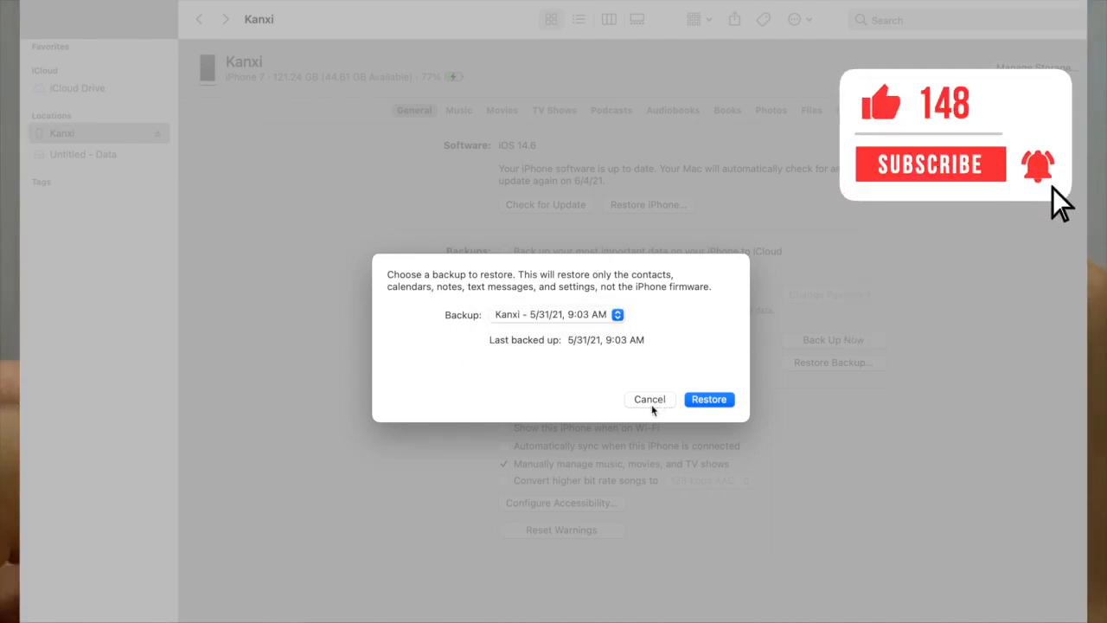
pyautogui.click(709, 398)
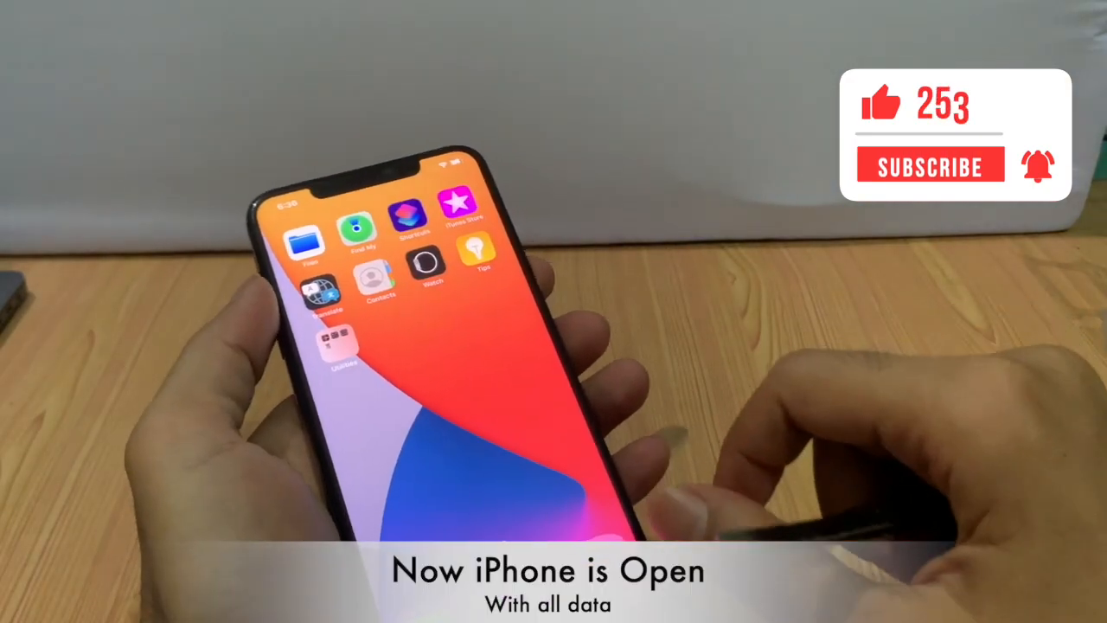